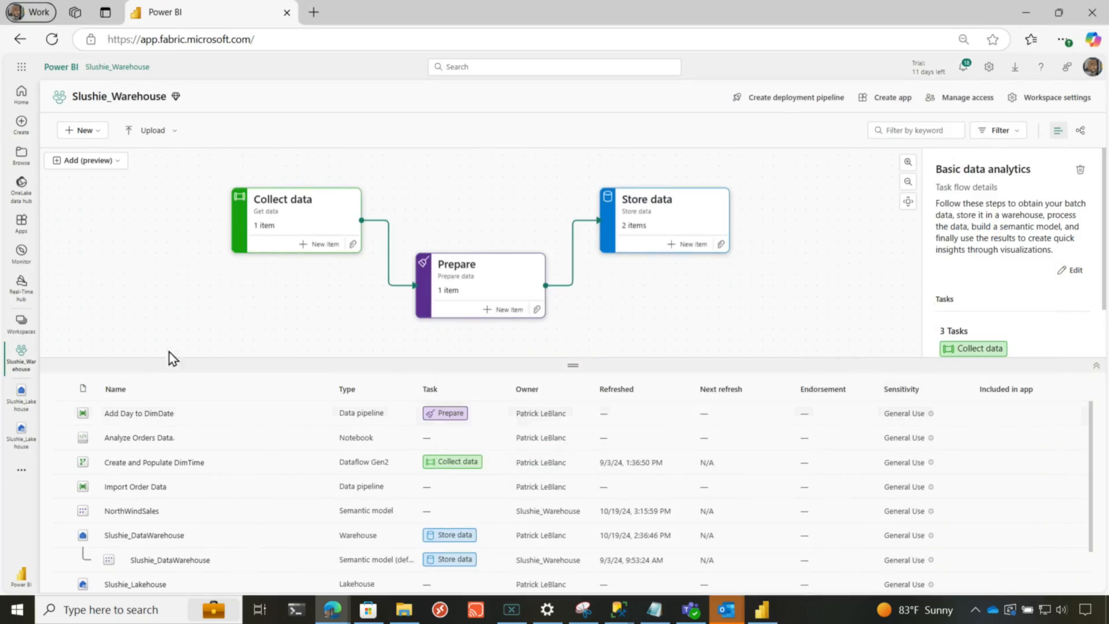
Briefly start a new semantic model from the lakehouse, abandon it and return to the Slushie_Warehouse workspace.
{"action": "left_click", "coordinate": [81, 129]}
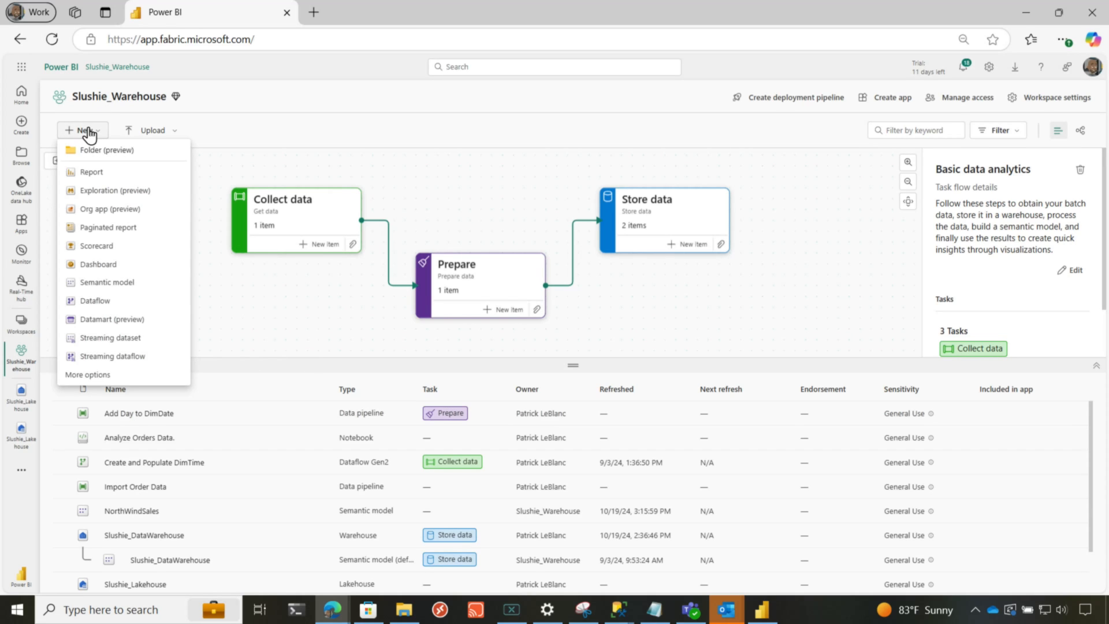
{"action": "mouse_move", "coordinate": [107, 282]}
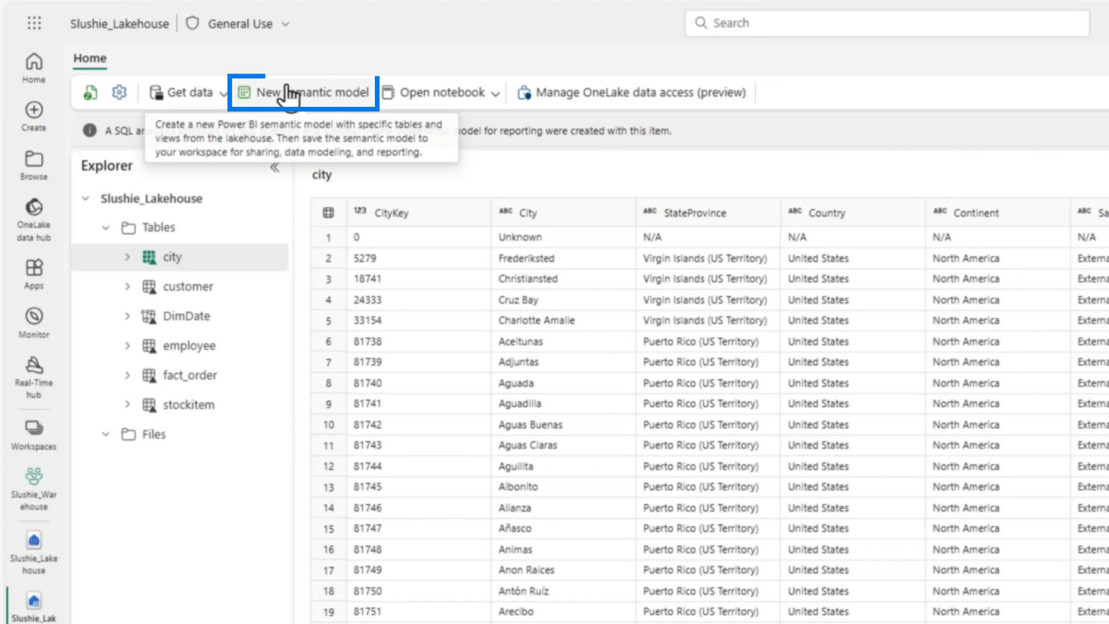
{"action": "left_click", "coordinate": [312, 93]}
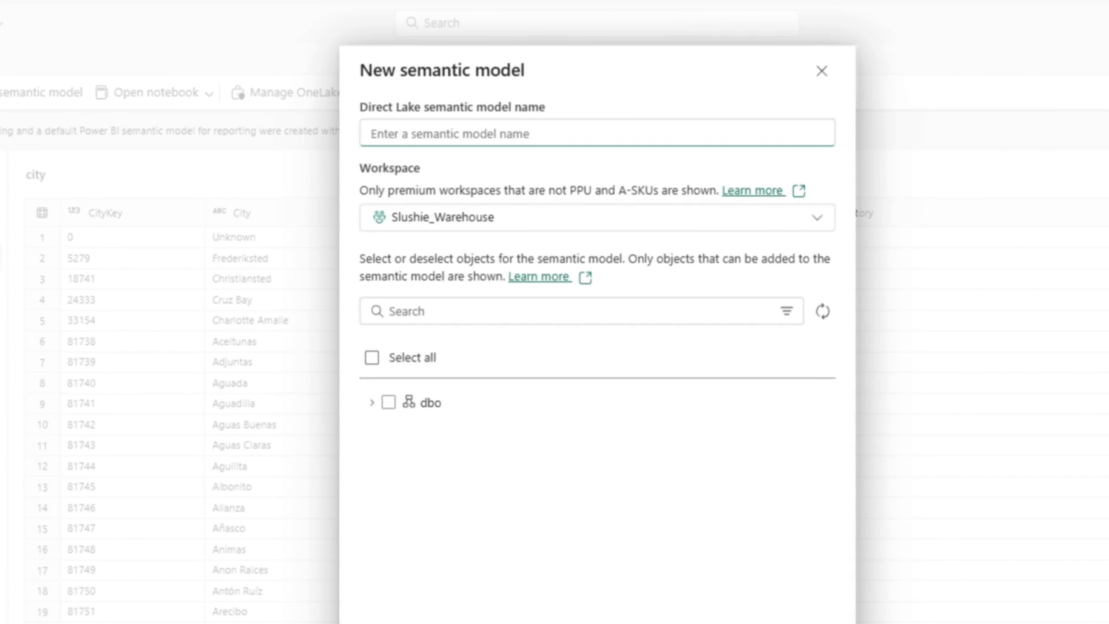
{"action": "left_click", "coordinate": [821, 70]}
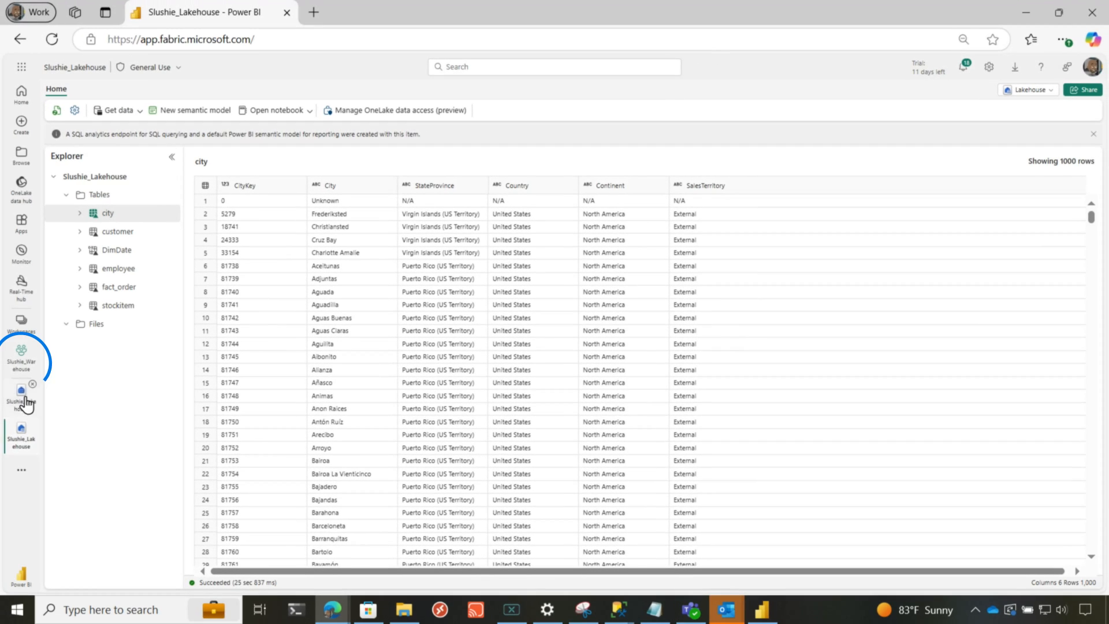
{"action": "left_click", "coordinate": [21, 357]}
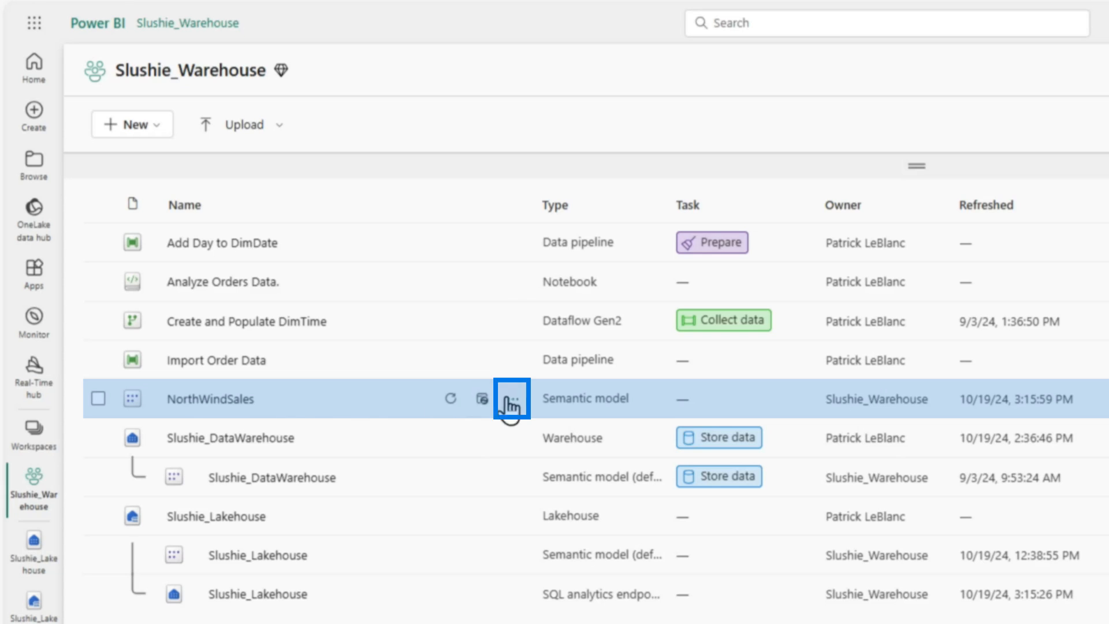
Review the workspace Power BI settings and the more-actions menu for NorthWindSales without changes.
{"action": "left_click", "coordinate": [512, 399]}
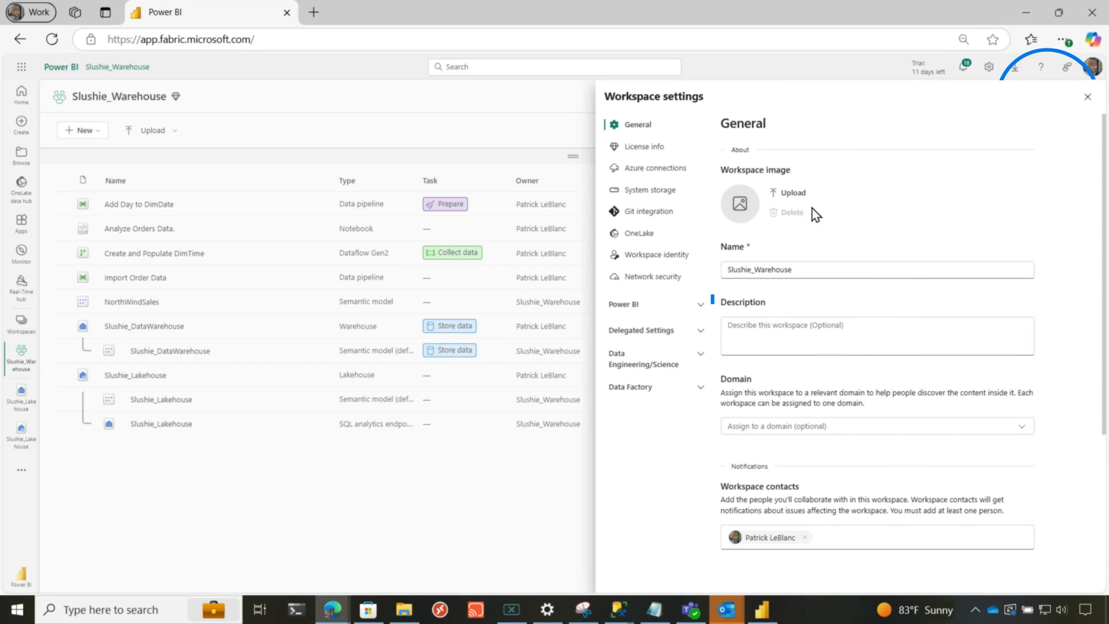
{"action": "left_click", "coordinate": [446, 385]}
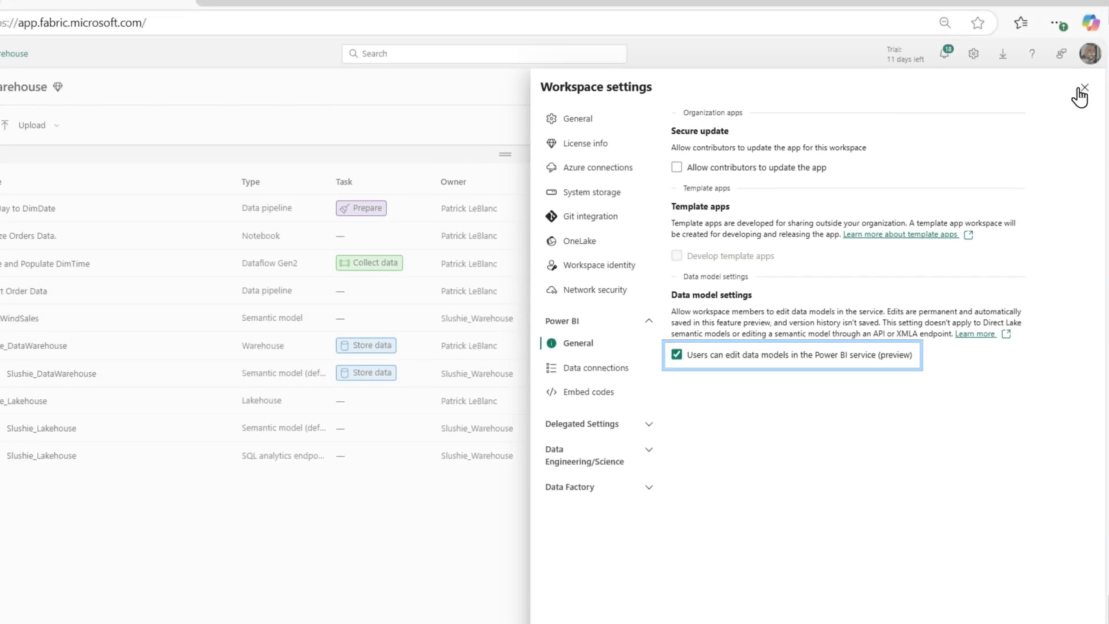
{"action": "left_click", "coordinate": [1082, 94]}
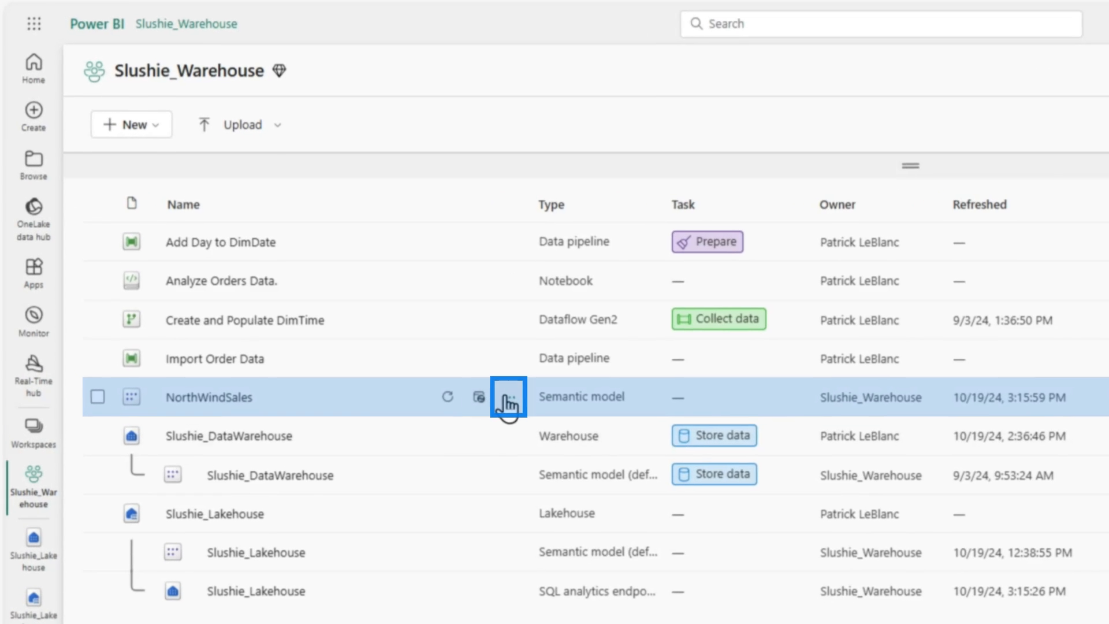
{"action": "left_click", "coordinate": [477, 396]}
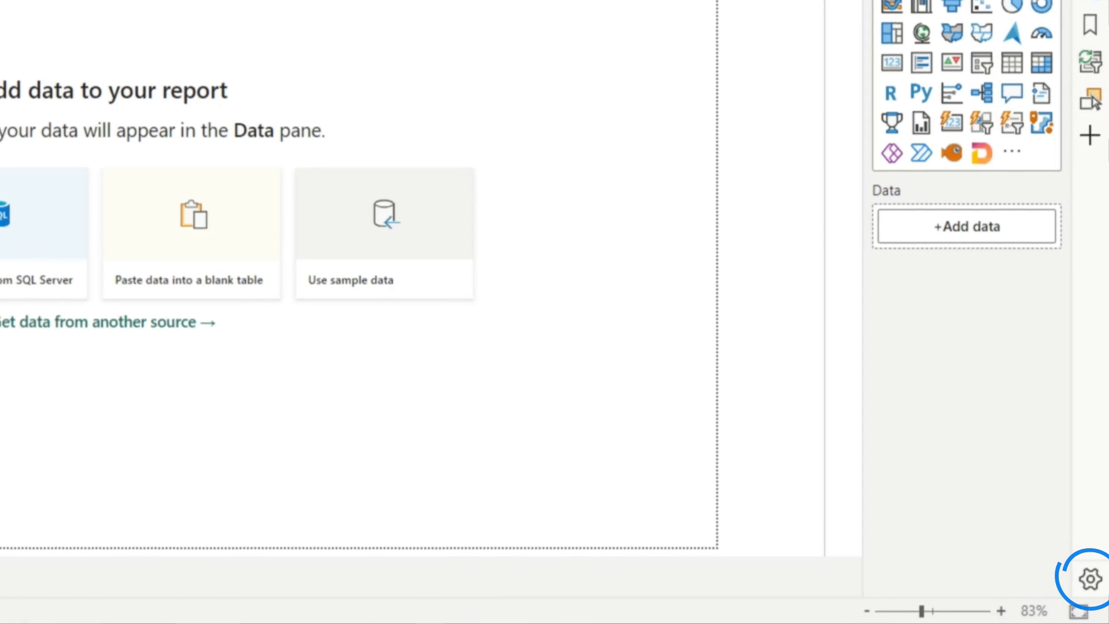
Look through the Power BI Desktop options and close them unchanged.
{"action": "left_click", "coordinate": [1089, 578]}
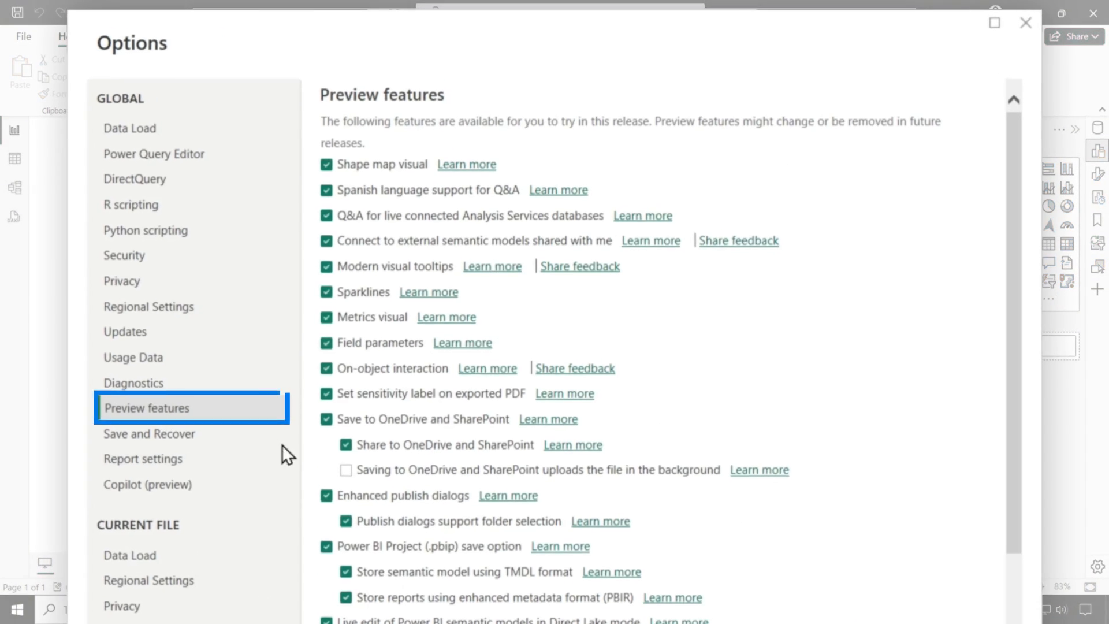
{"action": "scroll", "scroll_direction": "down", "scroll_amount": 3}
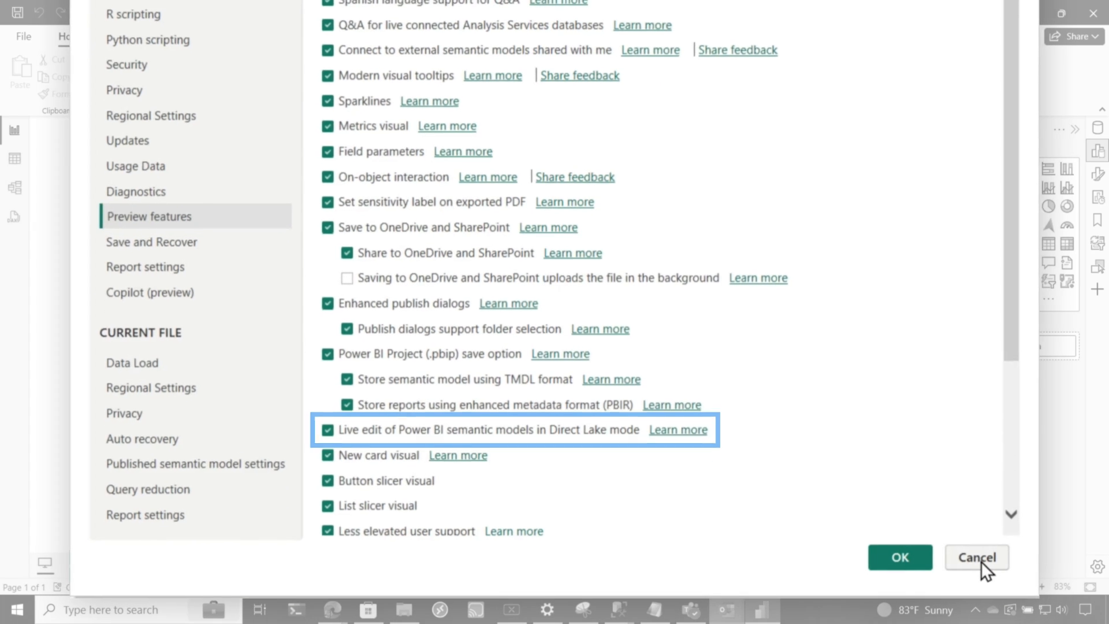
{"action": "left_click", "coordinate": [976, 557]}
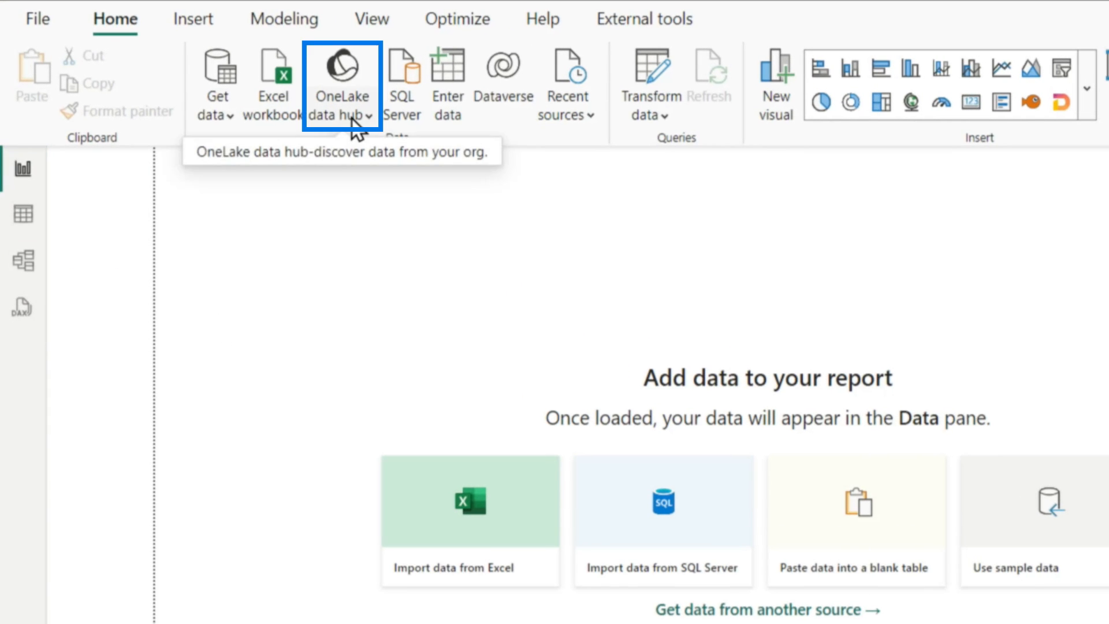
Connect to the NorthWindSales semantic model from the OneLake data hub in edit mode.
{"action": "left_click", "coordinate": [341, 85]}
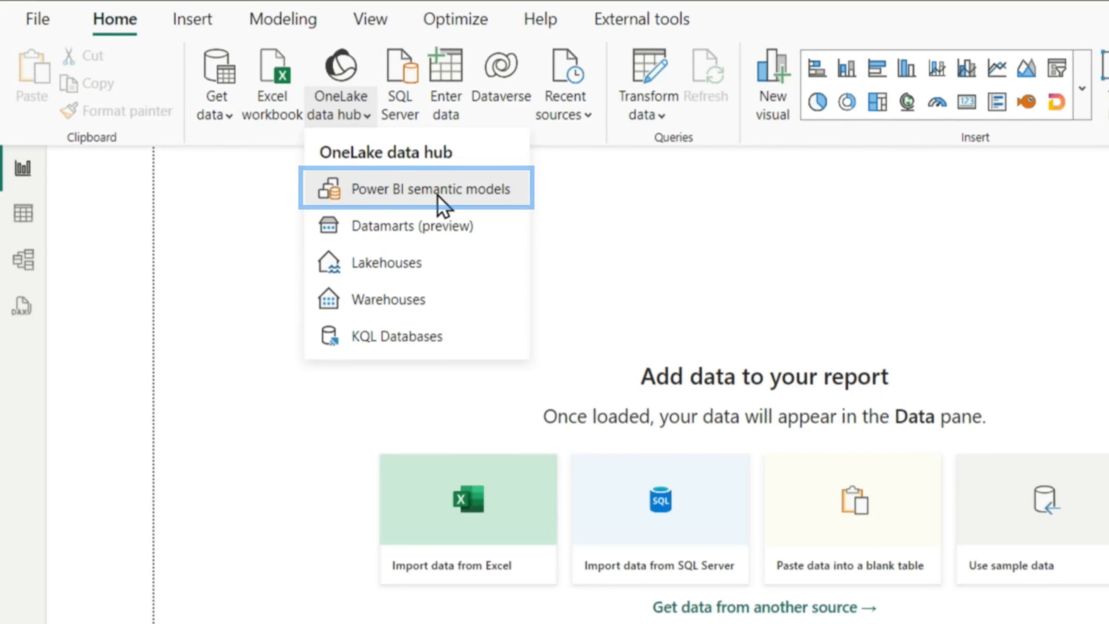
{"action": "left_click", "coordinate": [417, 188]}
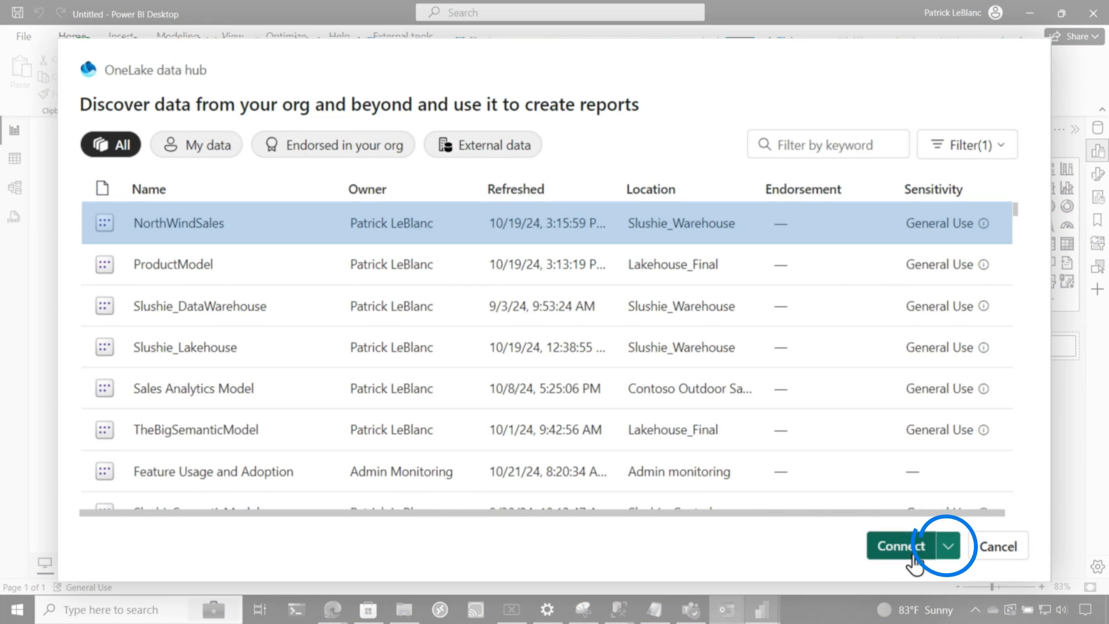
{"action": "left_click", "coordinate": [948, 545]}
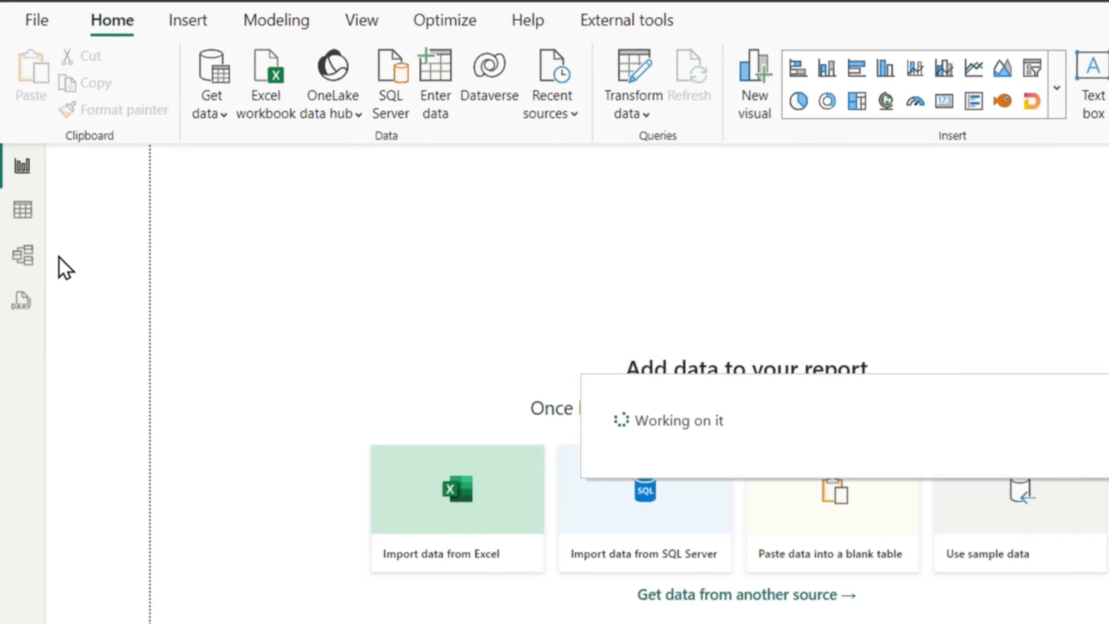
{"action": "left_click", "coordinate": [21, 254]}
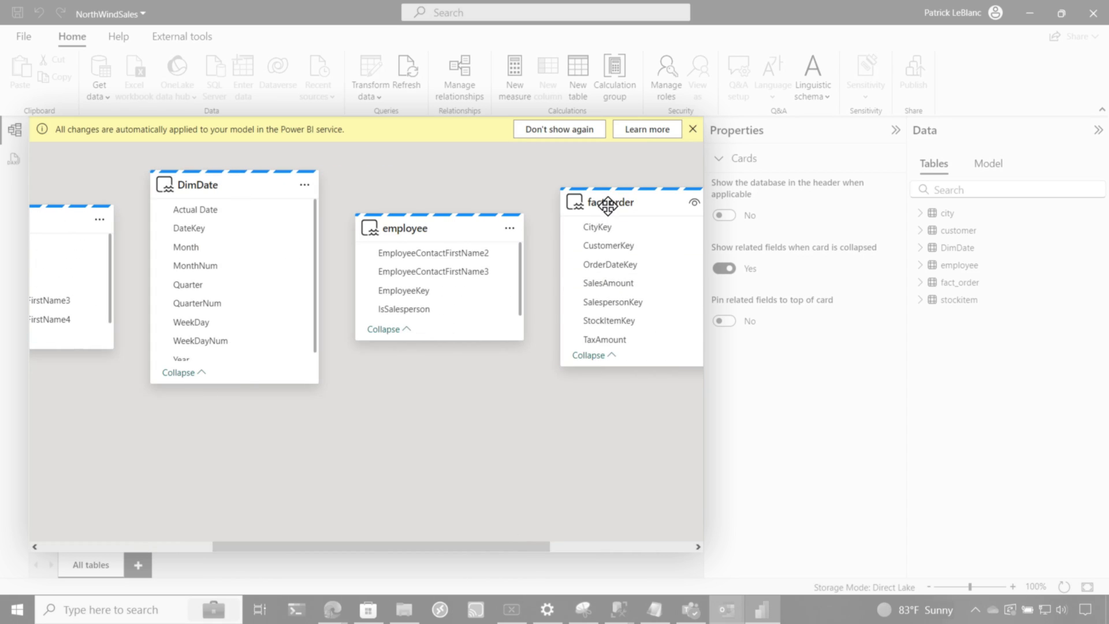
Create a one-to-many CustomerKey relationship from customer to fact_order and save it.
{"action": "left_click_drag", "start_coordinate": [607, 203], "coordinate": [116, 442]}
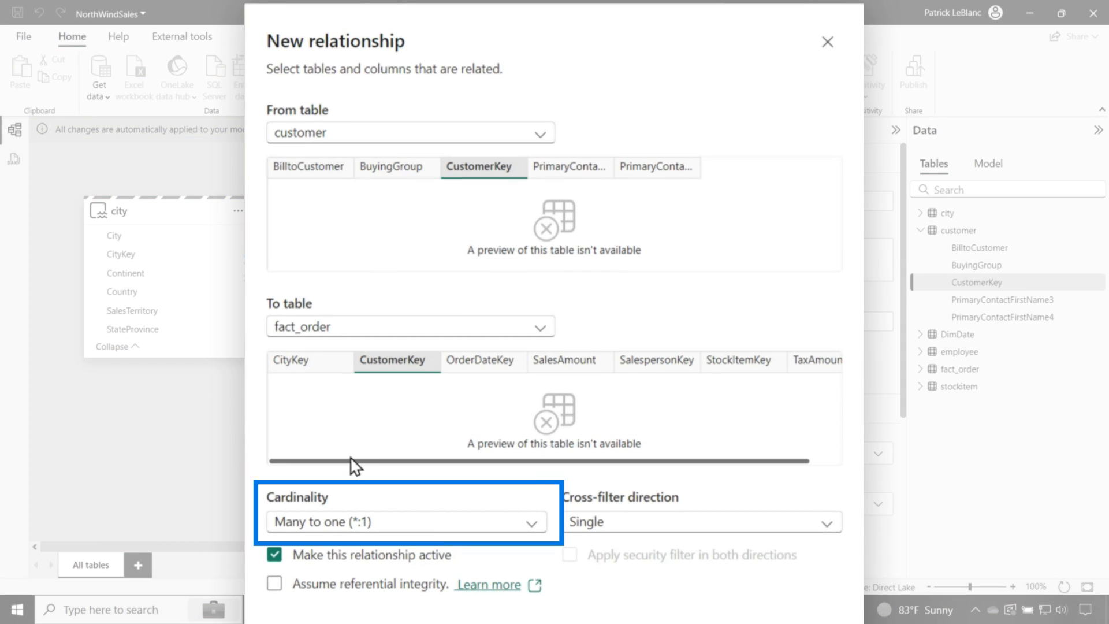
{"action": "mouse_move", "coordinate": [337, 253]}
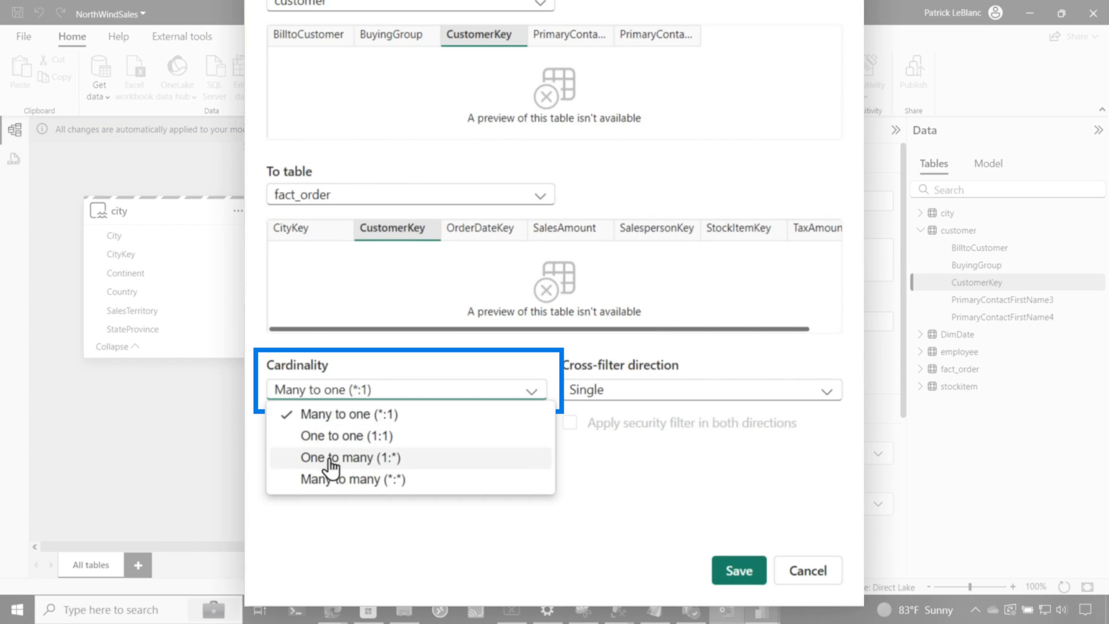
{"action": "left_click", "coordinate": [349, 457]}
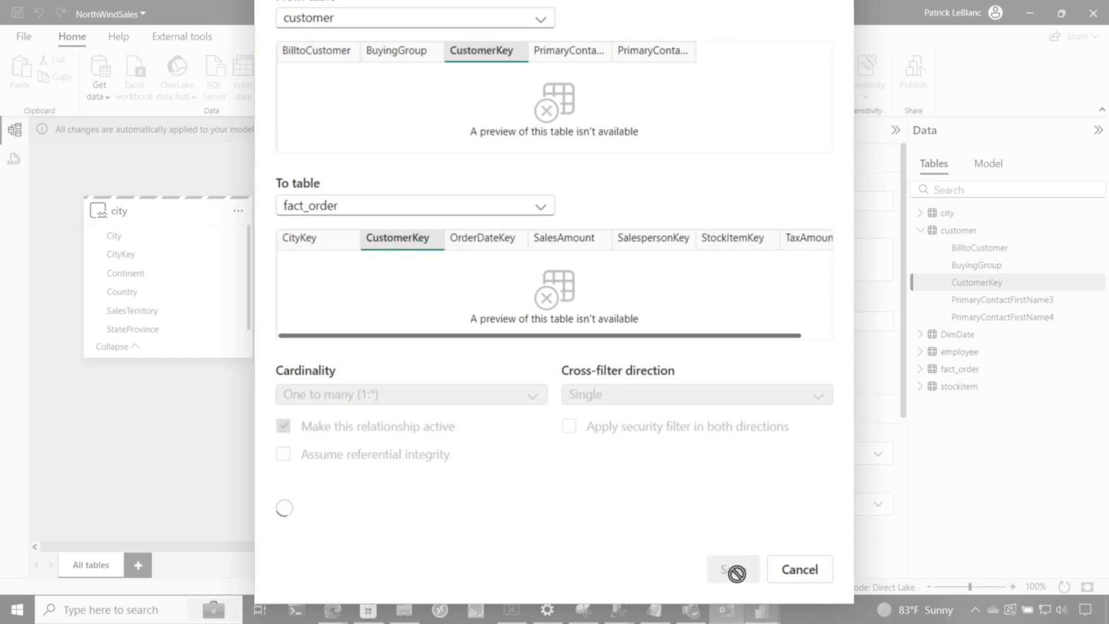
{"action": "left_click", "coordinate": [798, 568]}
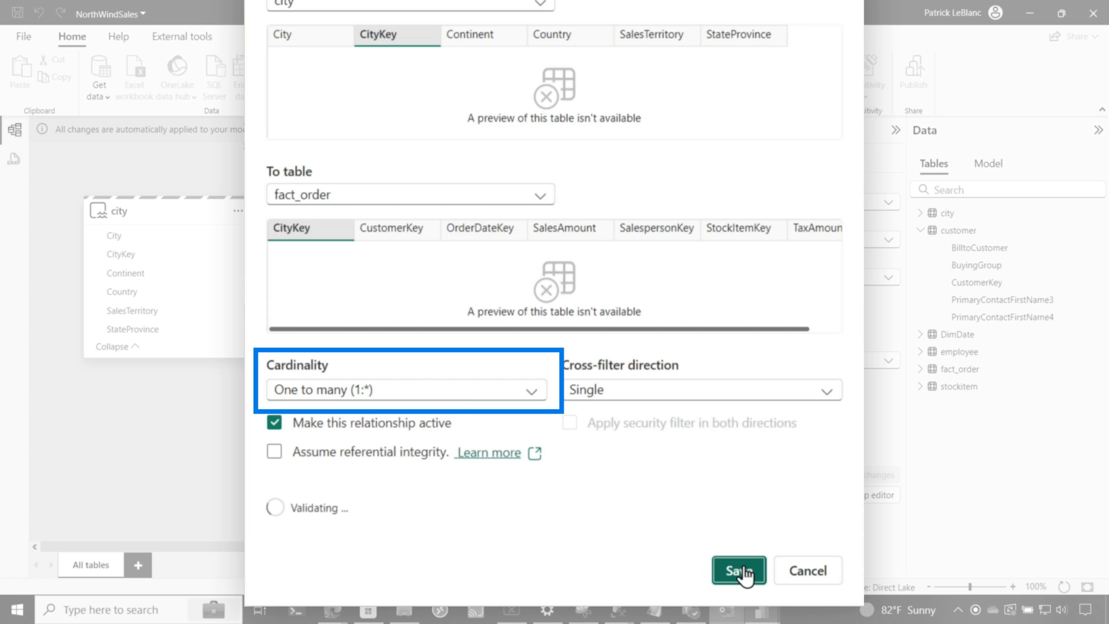
Save the one-to-many CityKey relationship from city to fact_order.
{"action": "left_click", "coordinate": [738, 570]}
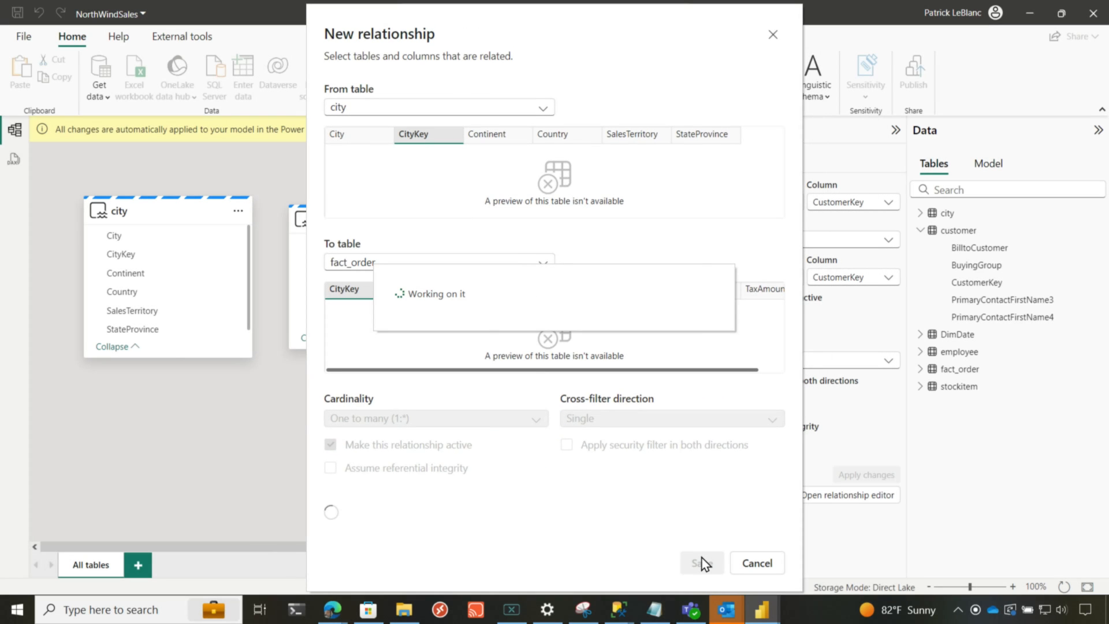
{"action": "left_click", "coordinate": [699, 563]}
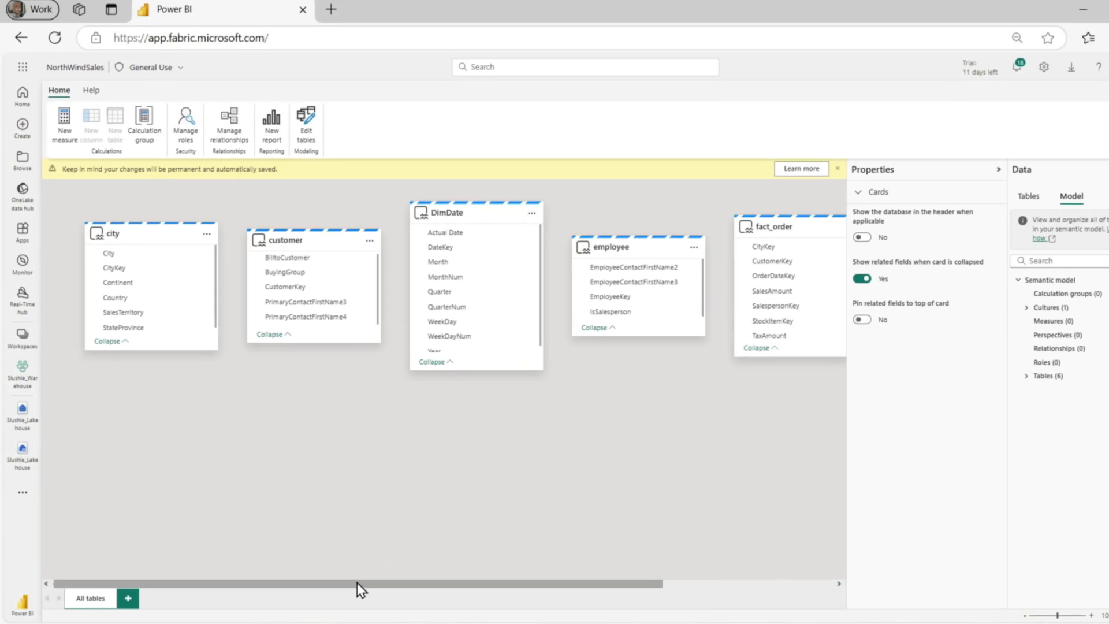
Refresh the web model's tables via Edit tables and rearrange fact_order to show both new relationships.
{"action": "left_click", "coordinate": [307, 121]}
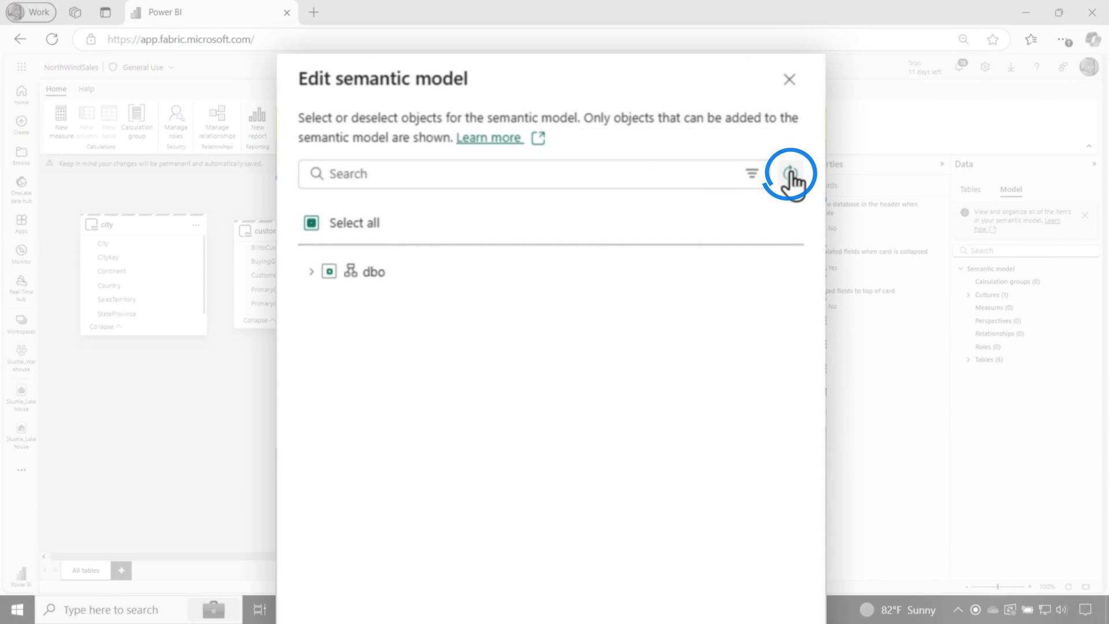
{"action": "left_click", "coordinate": [791, 173]}
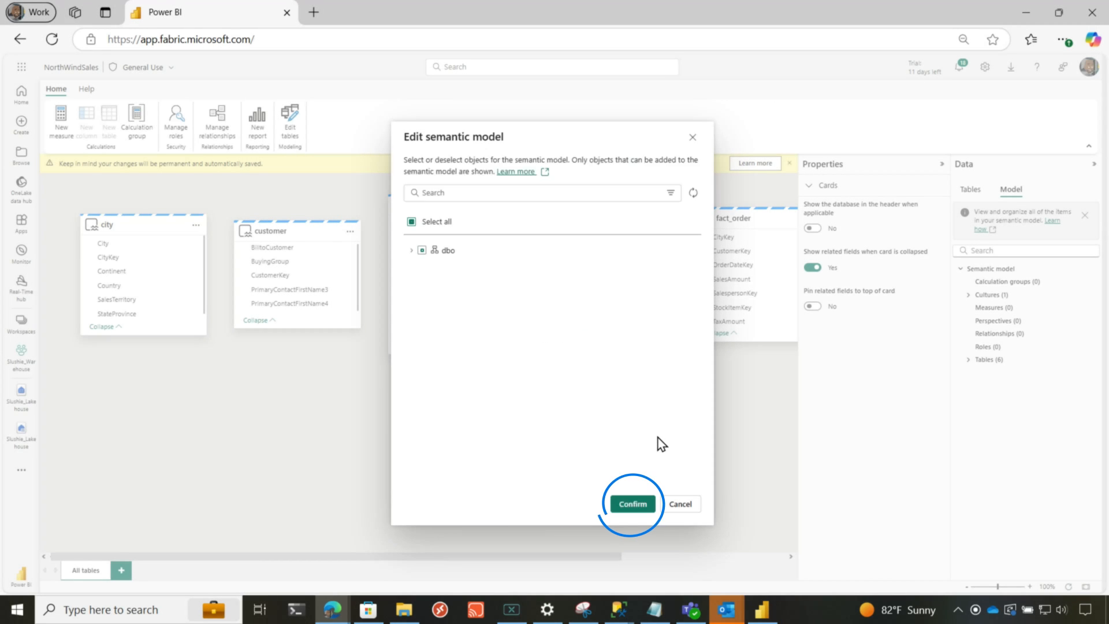
{"action": "left_click", "coordinate": [631, 504]}
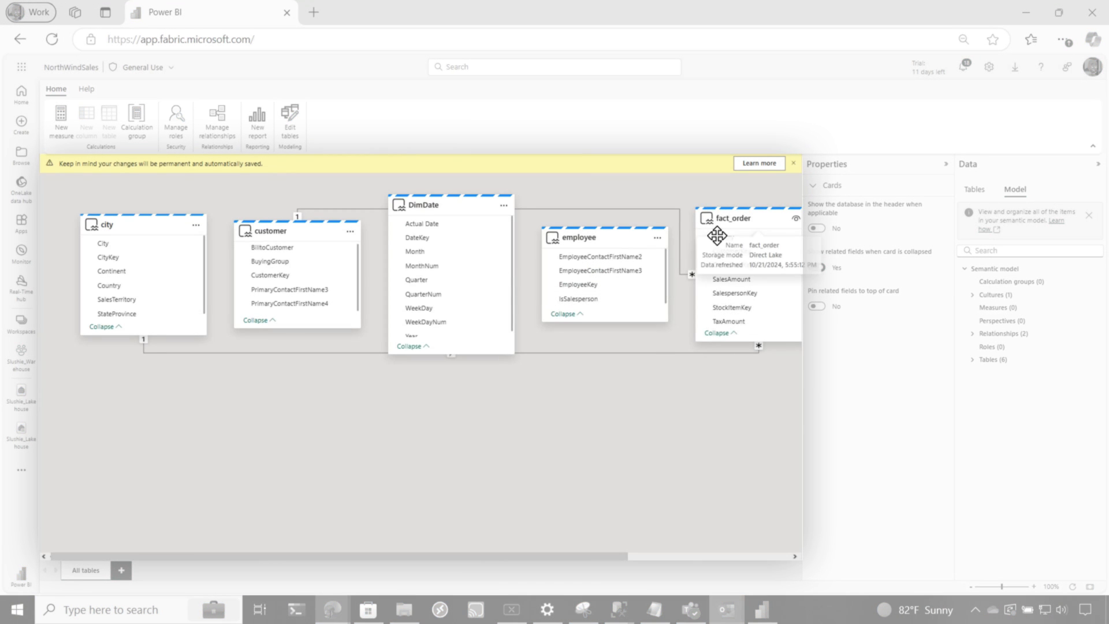
{"action": "left_click_drag", "start_coordinate": [736, 217], "coordinate": [396, 425]}
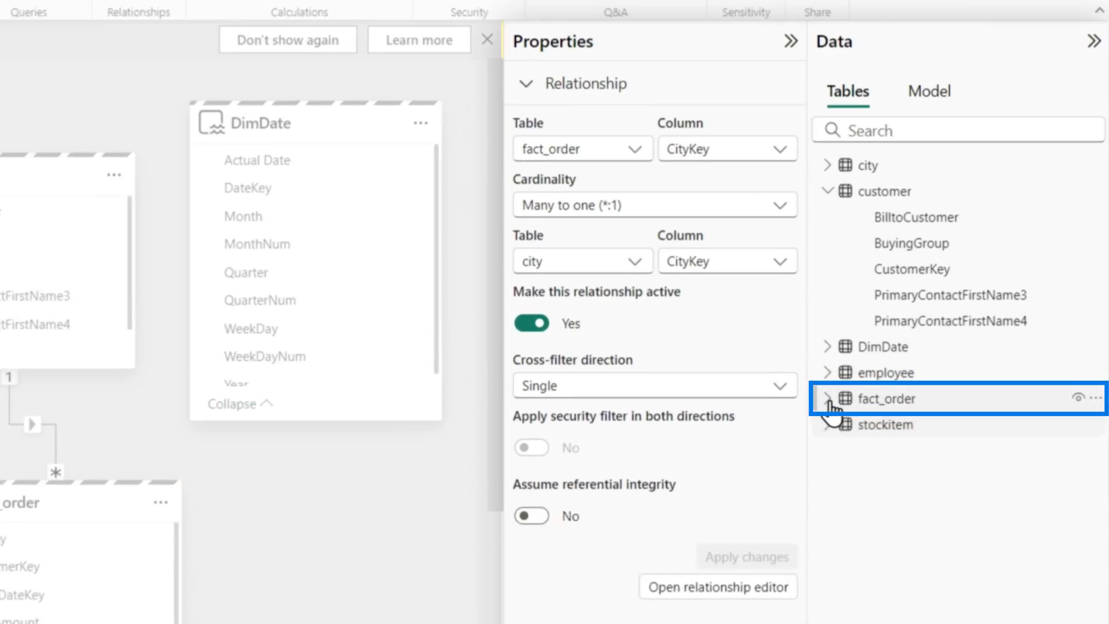
Add a new measure on fact_order and name it Total Sales in the formula bar.
{"action": "right_click", "coordinate": [878, 398]}
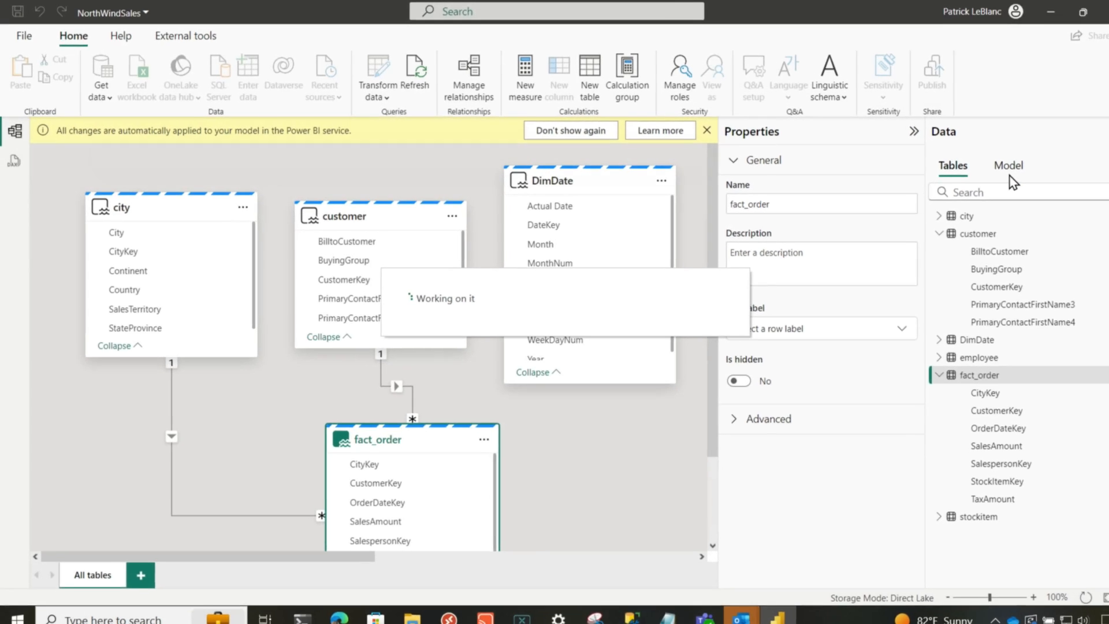
{"action": "left_click", "coordinate": [524, 77]}
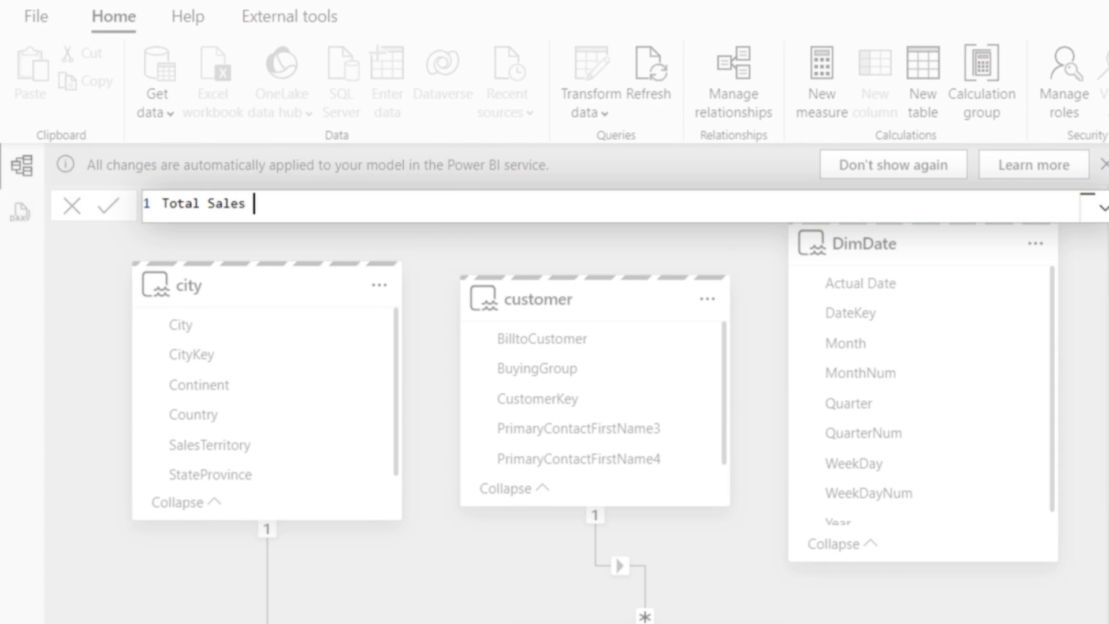